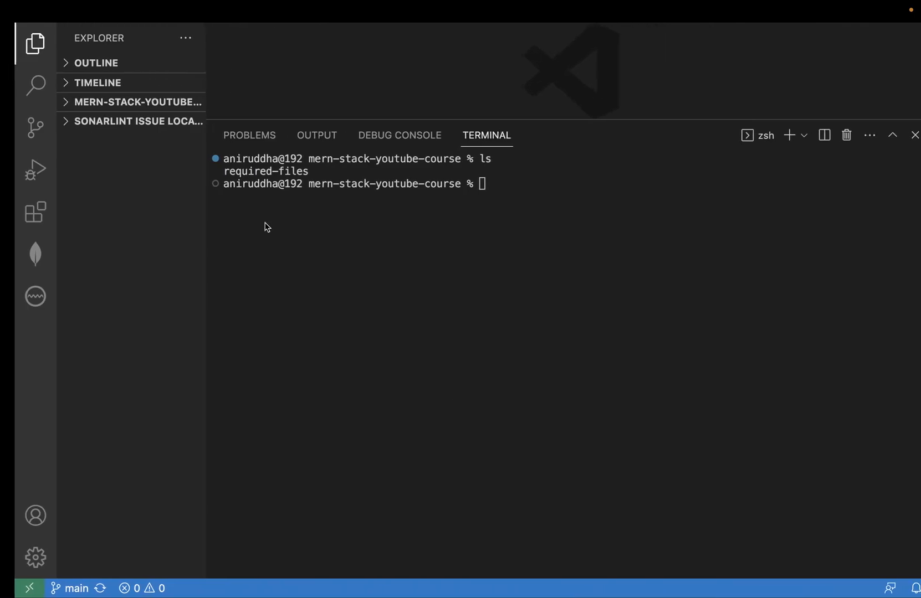
Search the VS Code Extensions marketplace for 'React', listing the ES7+ React snippets extension
click(21, 212)
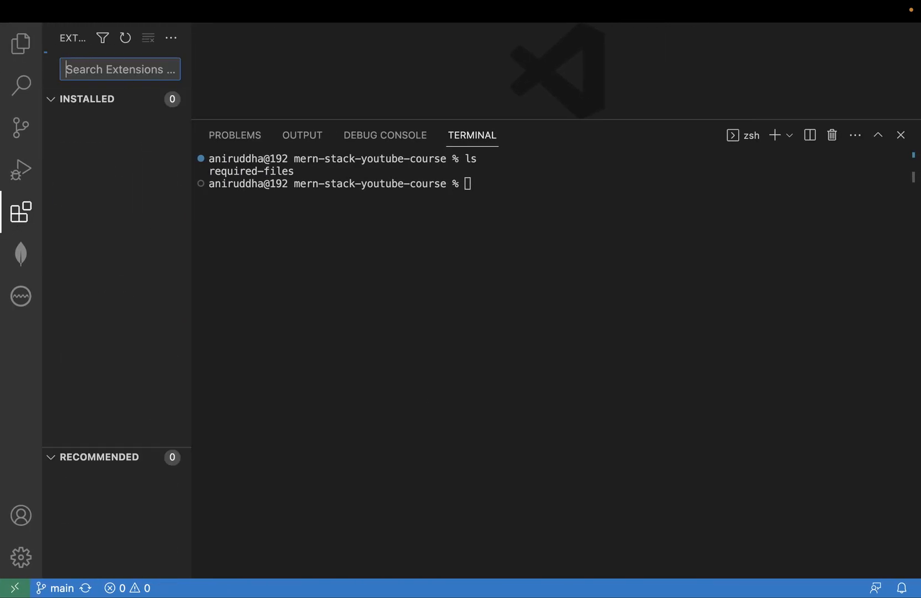
text(React)
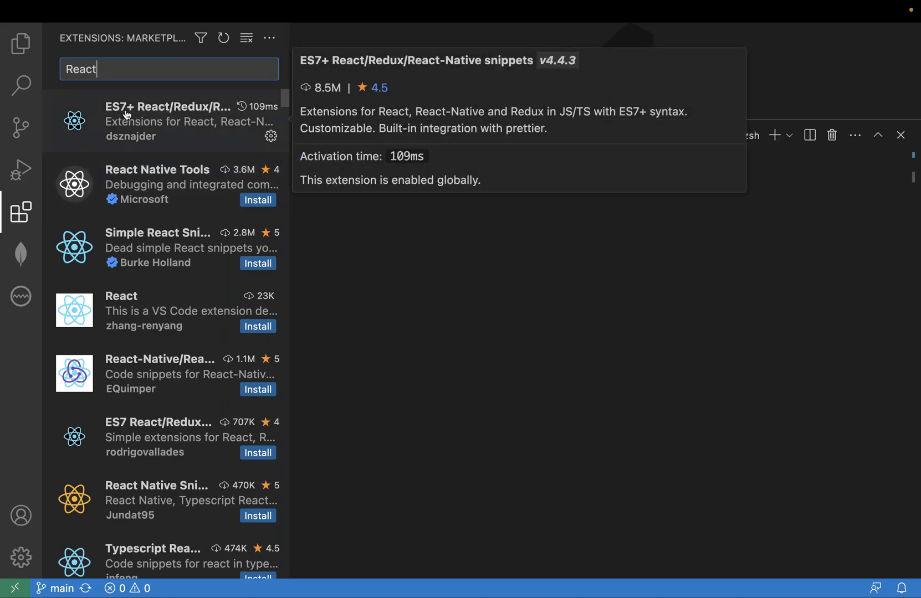
mouse_move(180, 142)
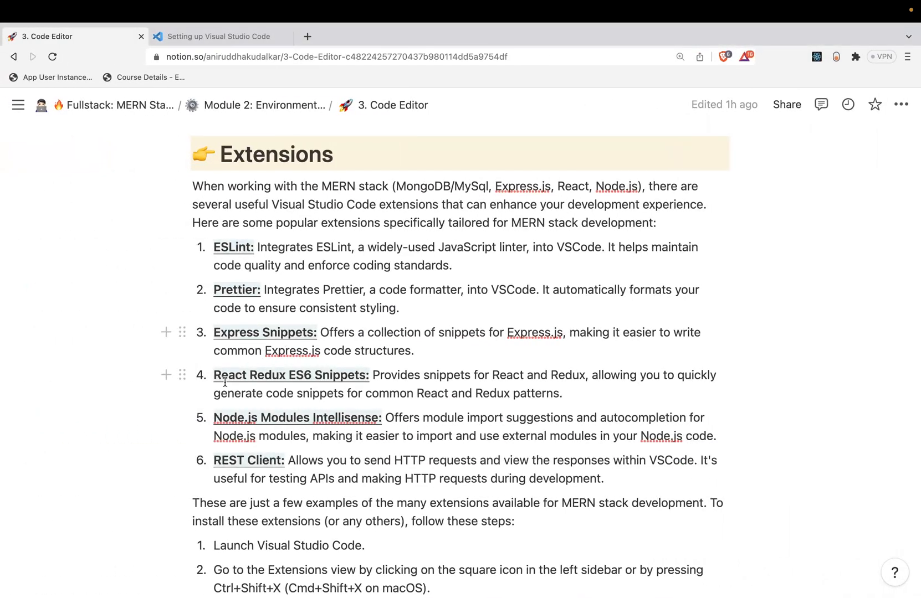
mouse_move(351, 389)
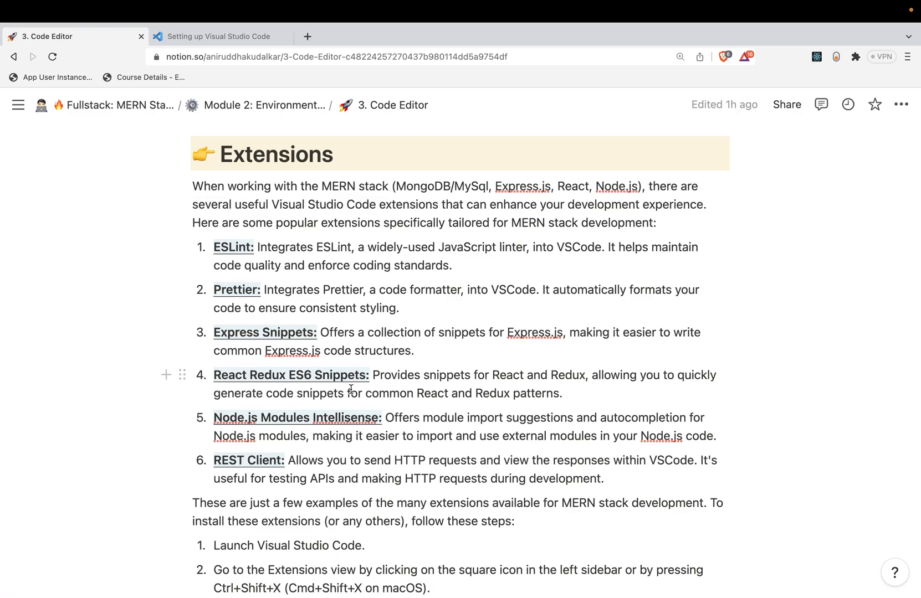
mouse_move(438, 276)
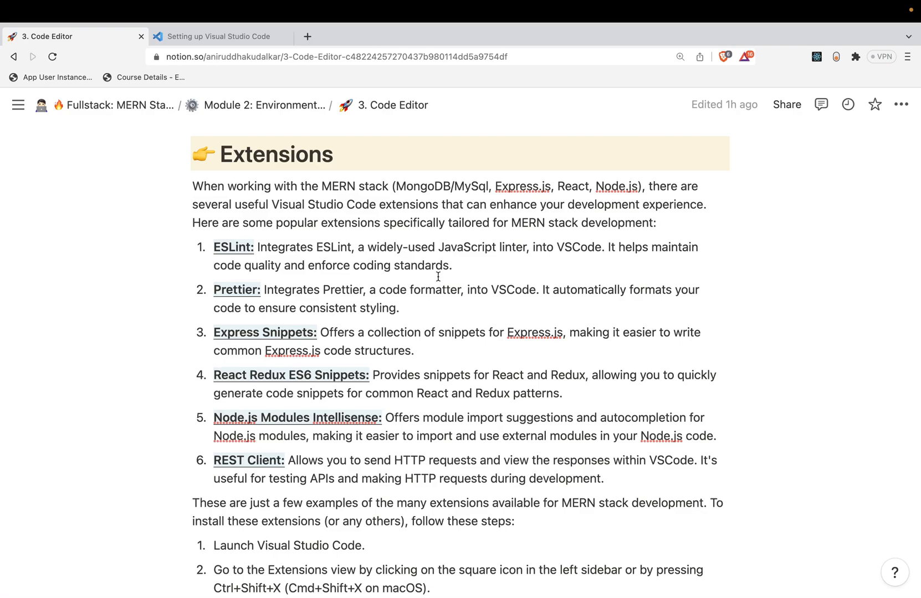
mouse_move(393, 186)
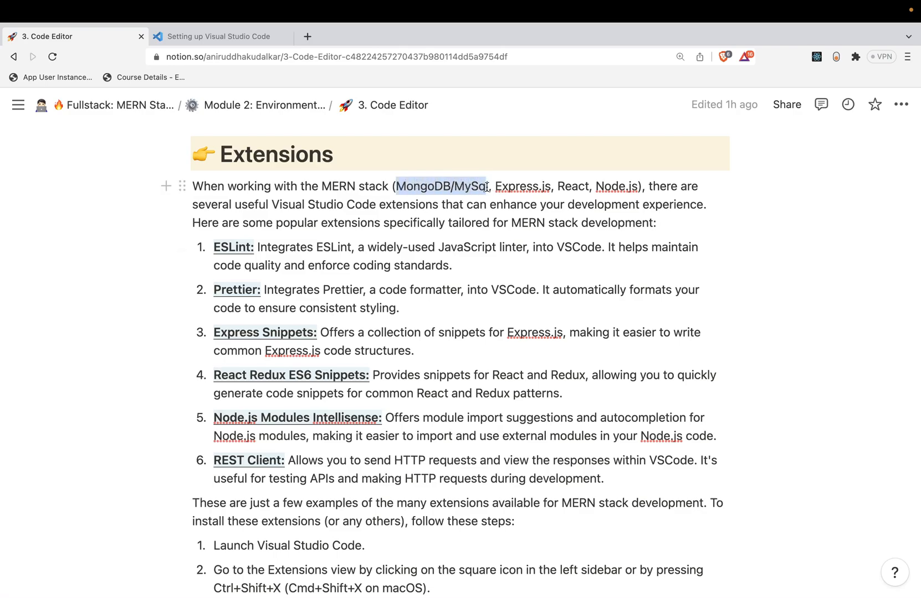
drag(396, 186, 488, 187)
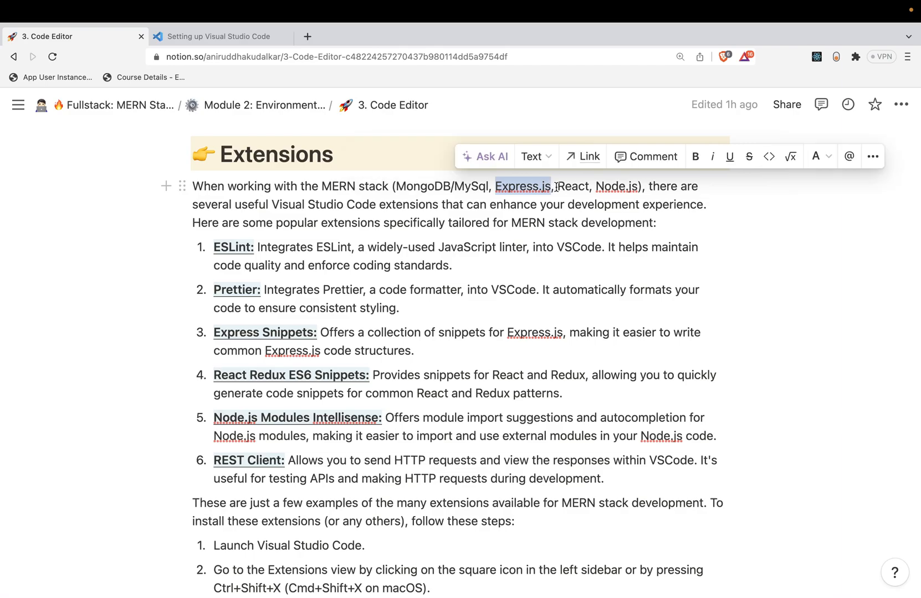
double_click(573, 186)
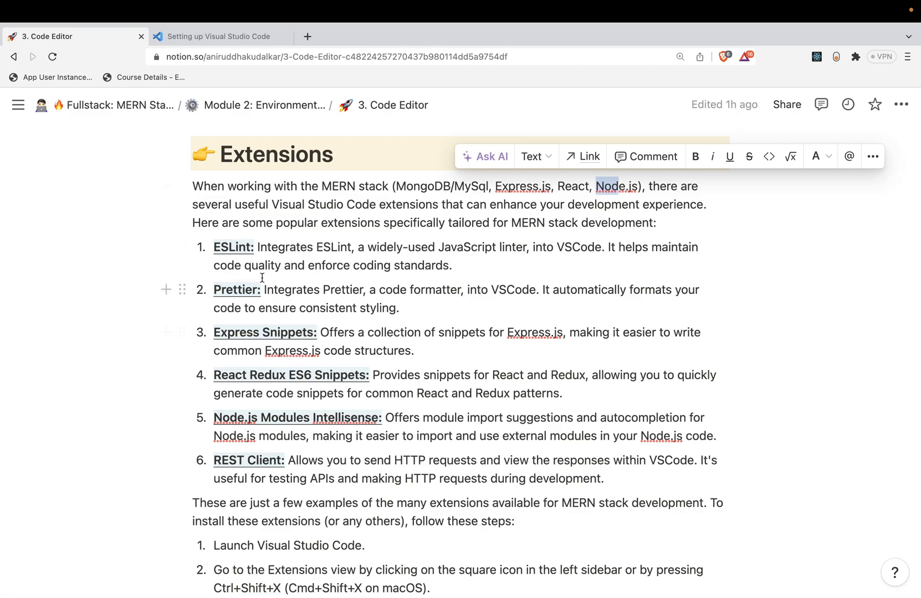
mouse_move(473, 289)
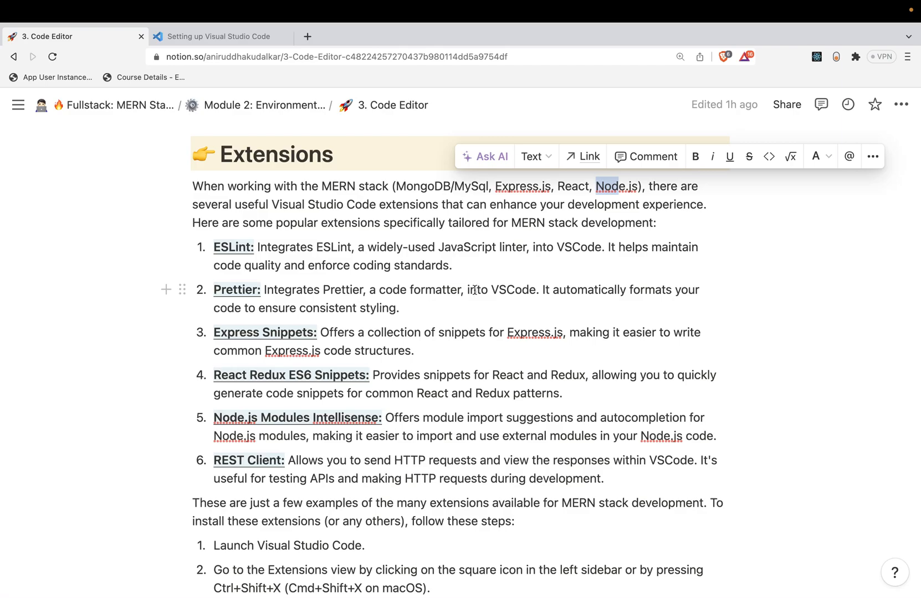
click(477, 273)
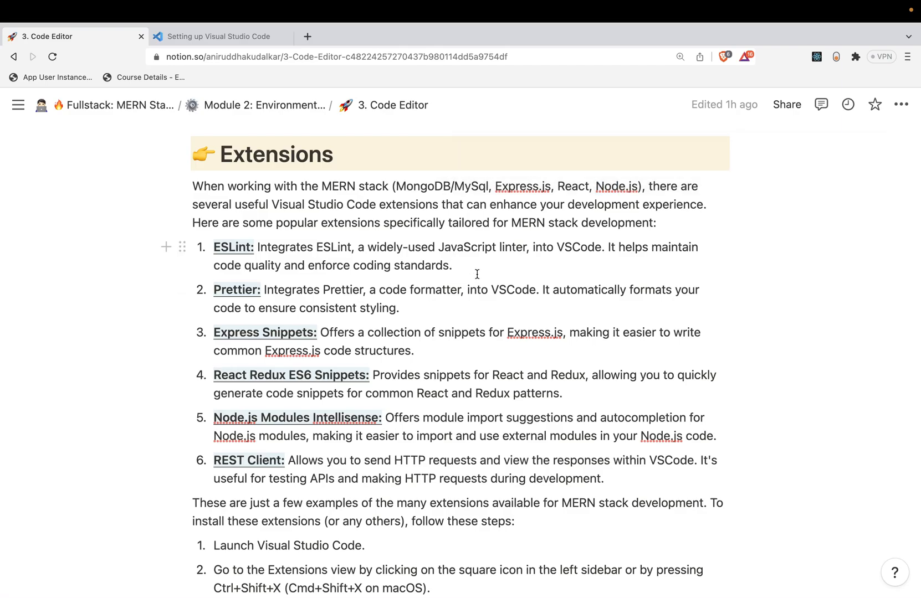
mouse_move(462, 262)
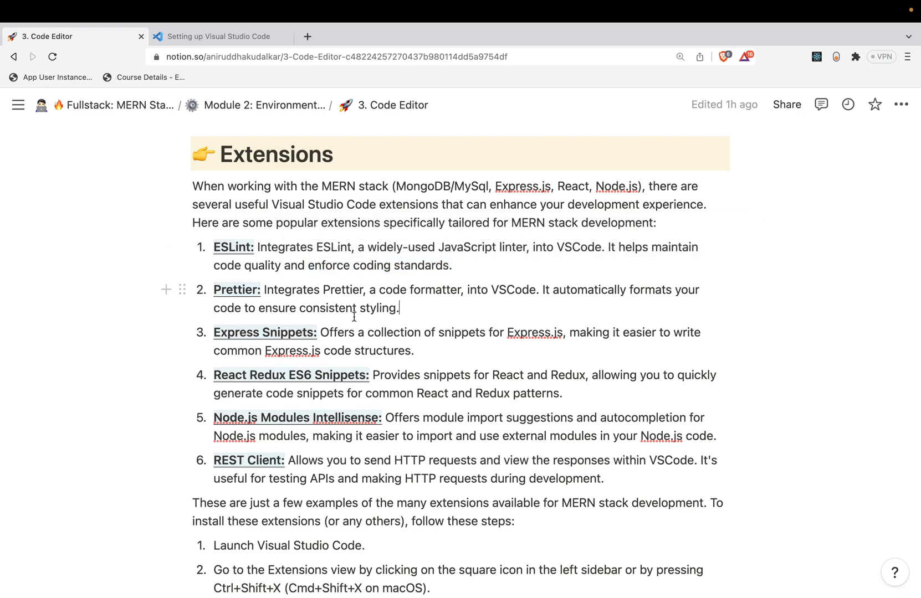
mouse_move(474, 298)
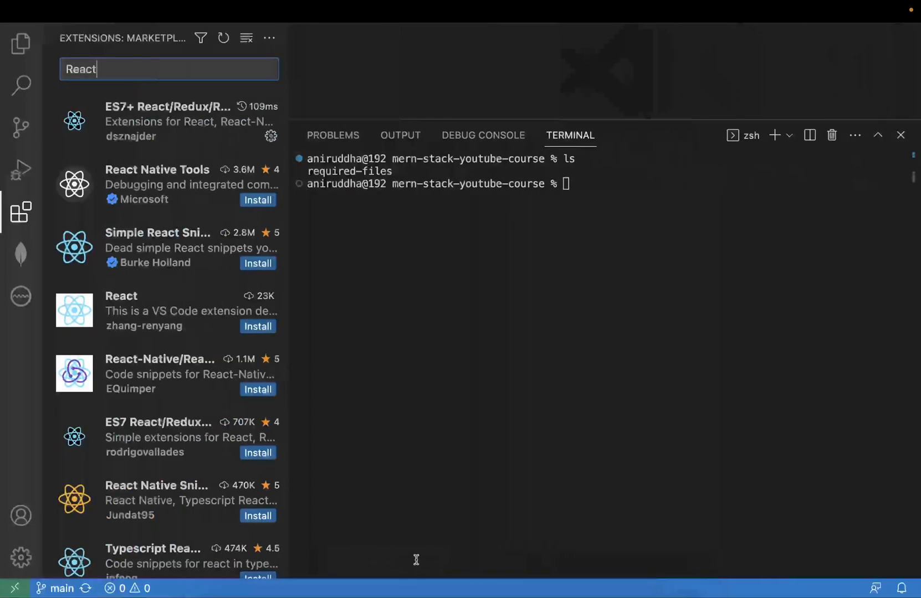
Replace the React query in the Extensions search box with 'pre' for the next extension
key(Backspace)
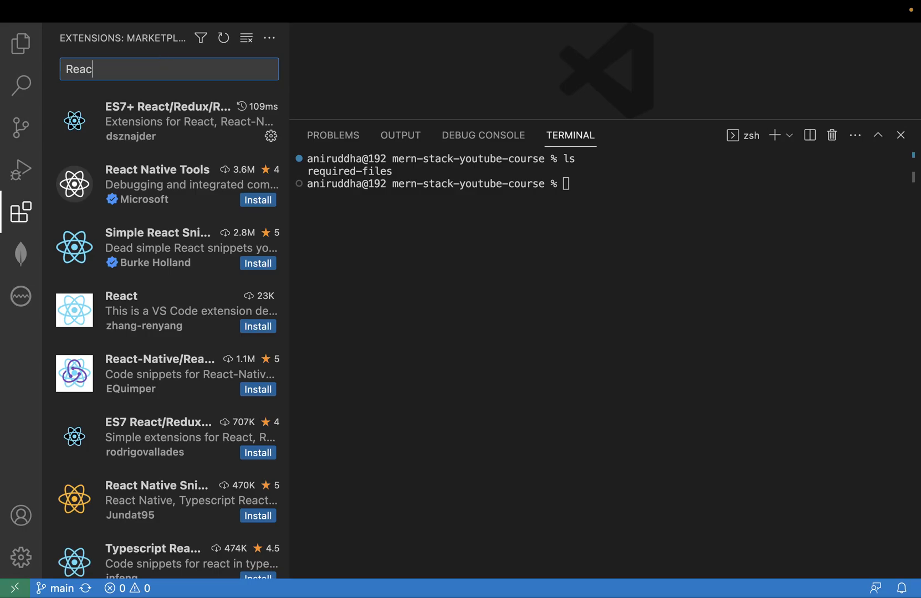
text(pre)
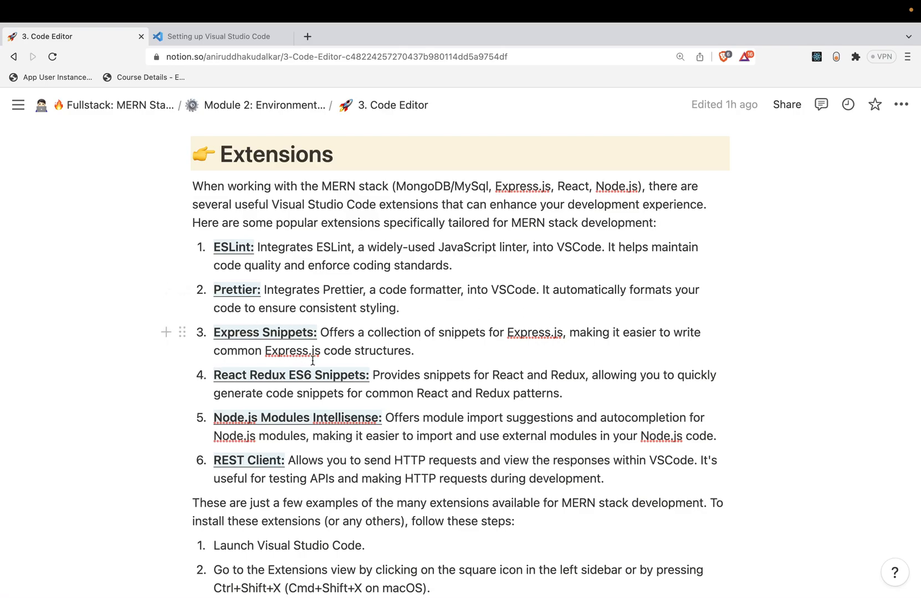
mouse_move(343, 351)
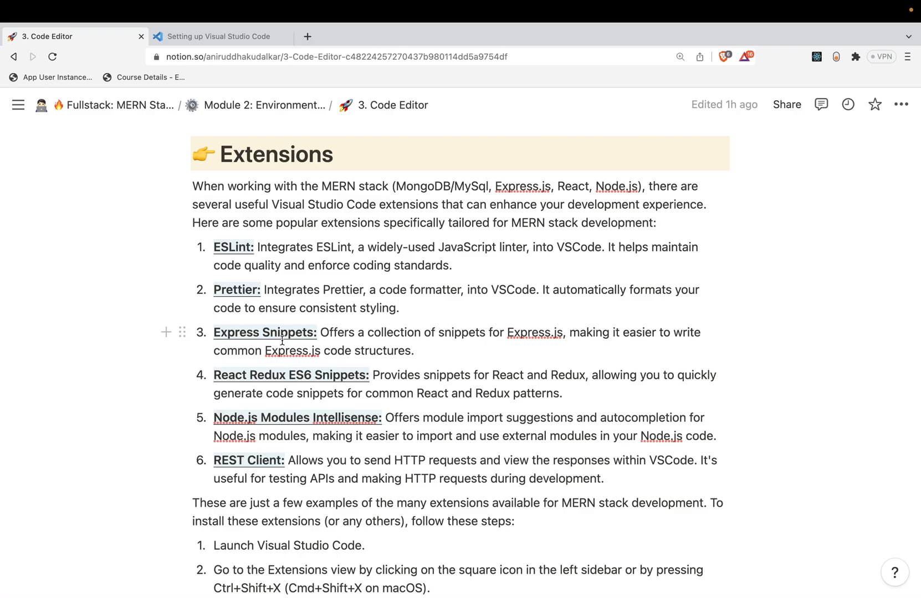
drag(213, 332, 414, 350)
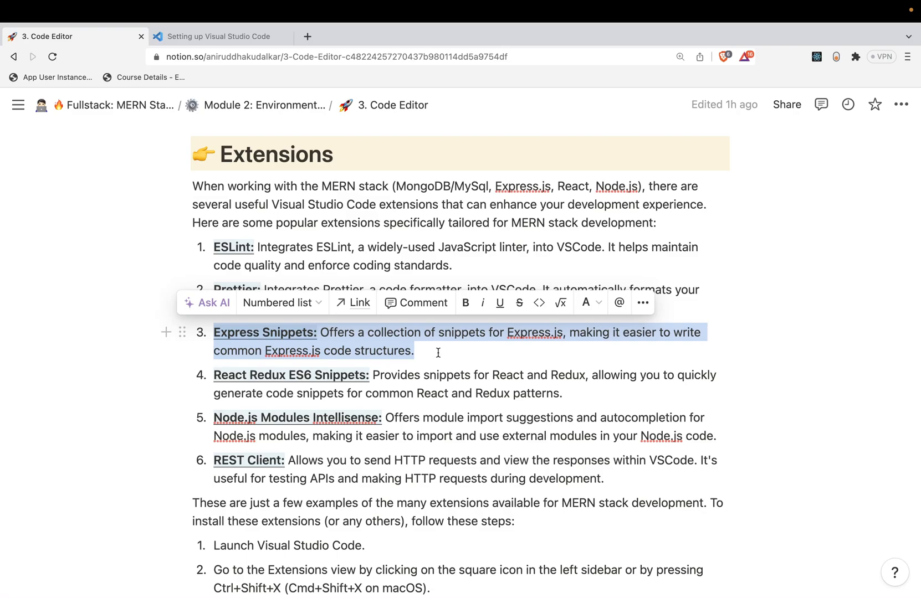
mouse_move(229, 360)
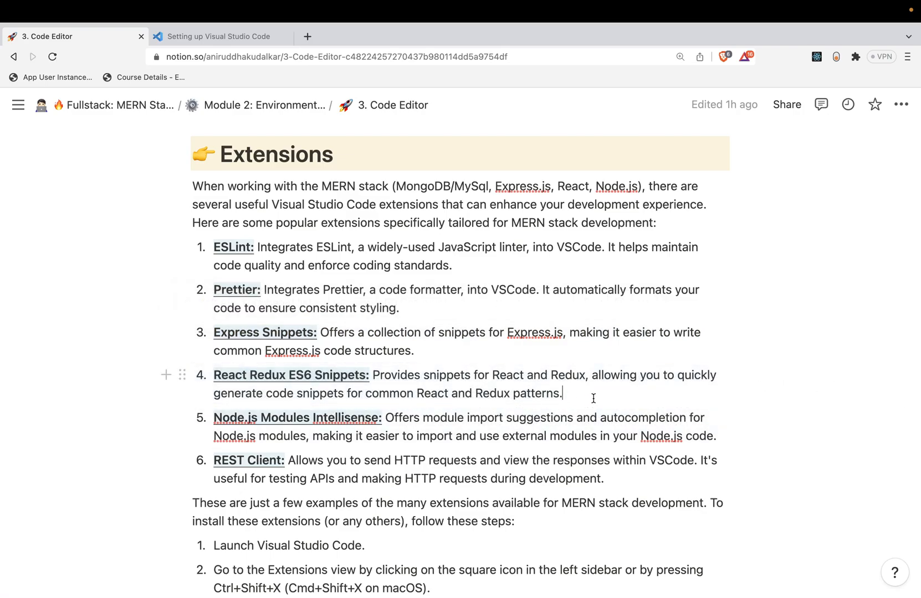
drag(213, 374, 561, 393)
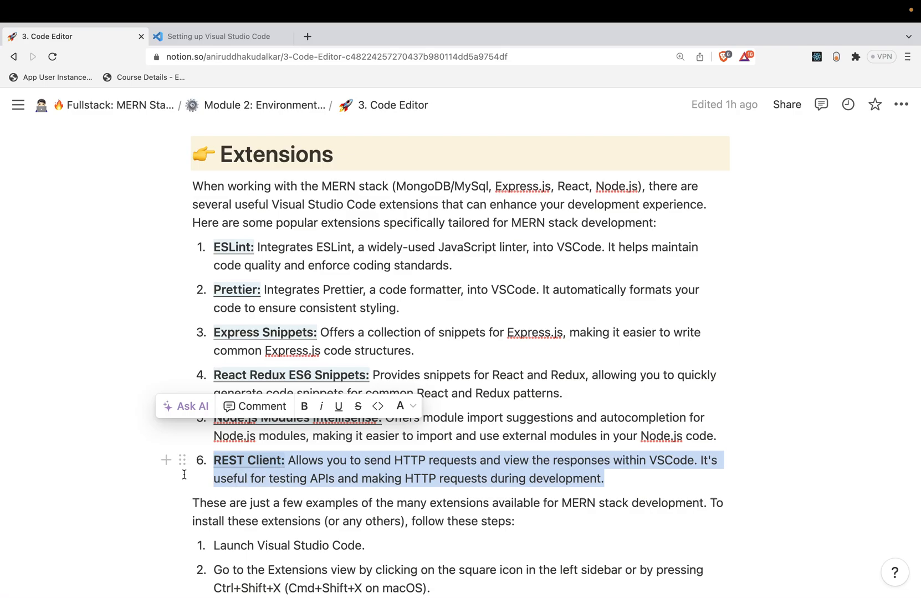
click(399, 308)
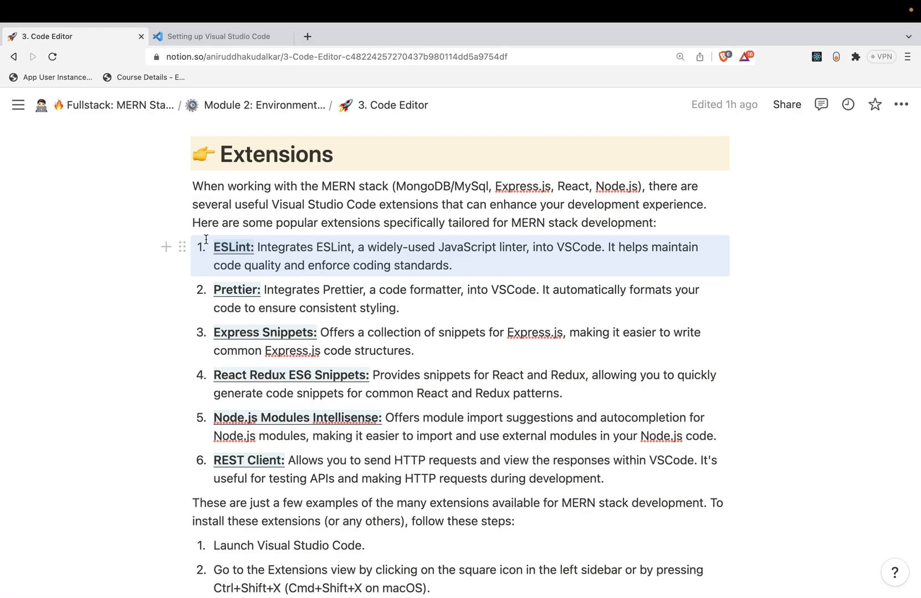
scroll(down, 3)
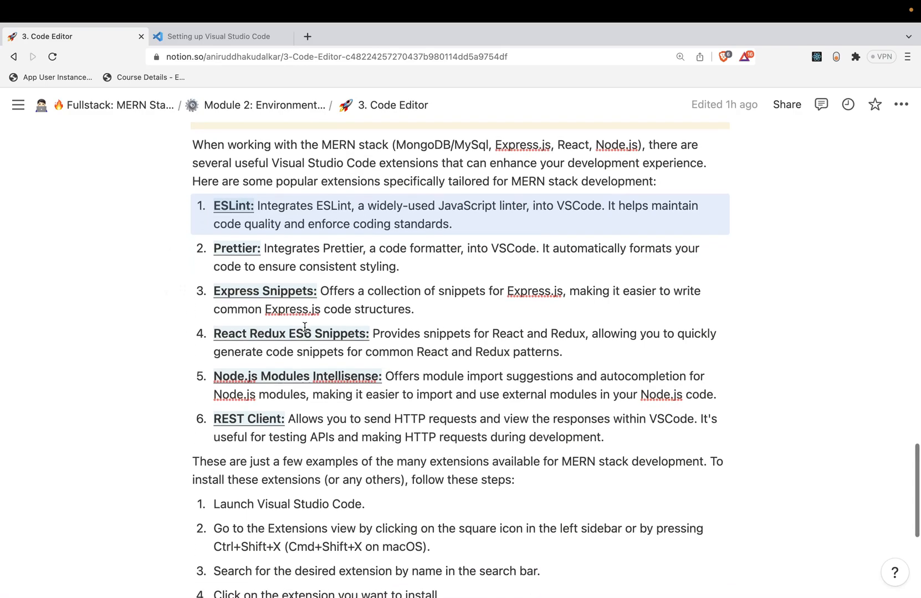
scroll(down, 3)
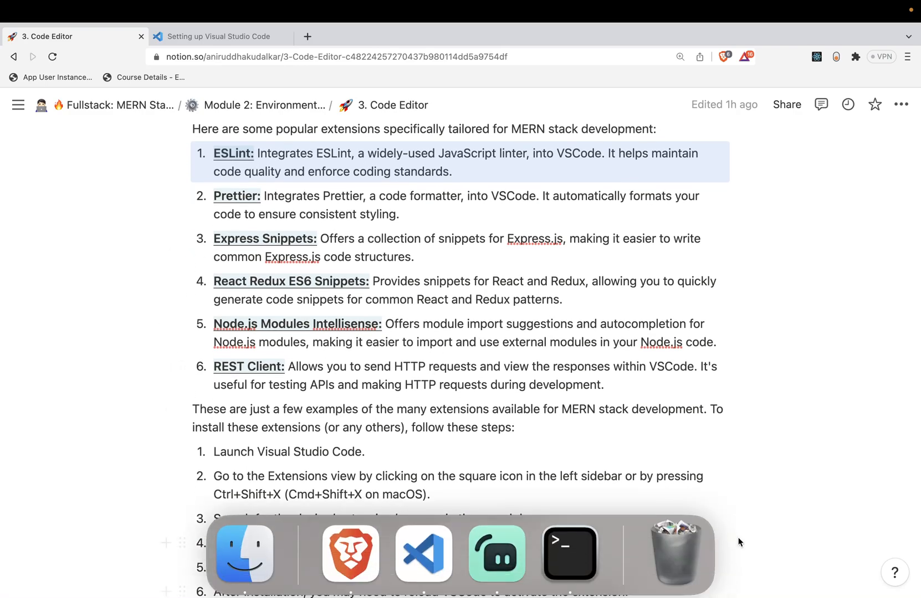
click(424, 553)
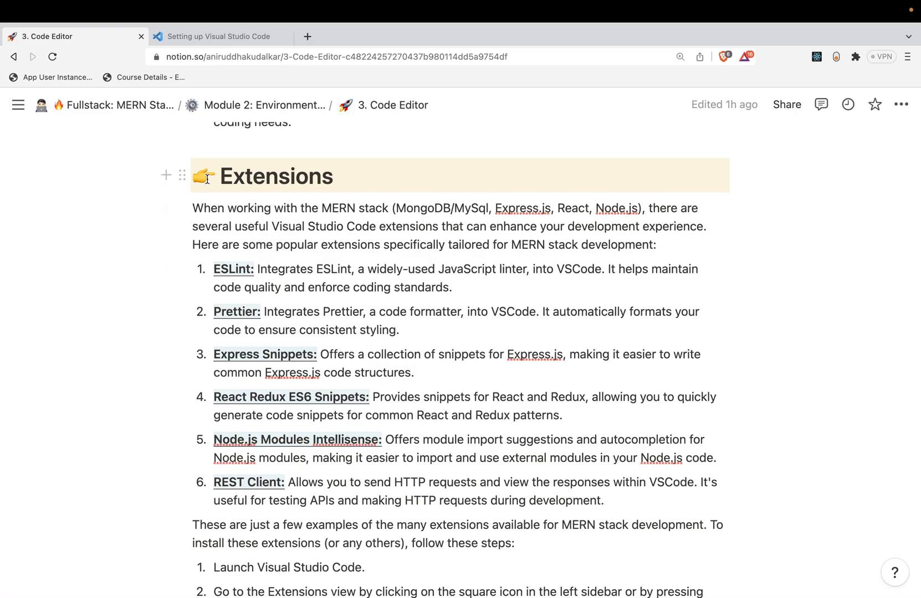
double_click(275, 176)
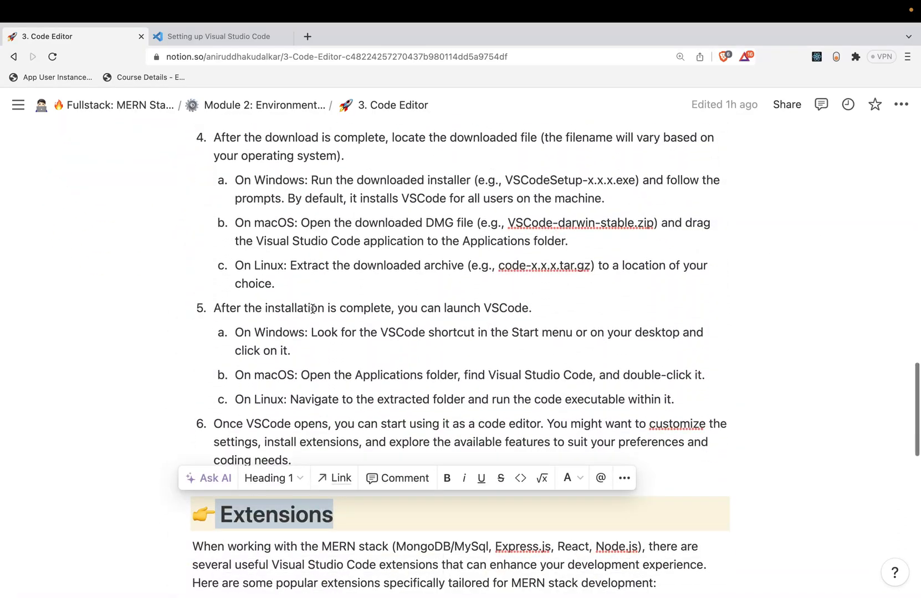
scroll(down, 3)
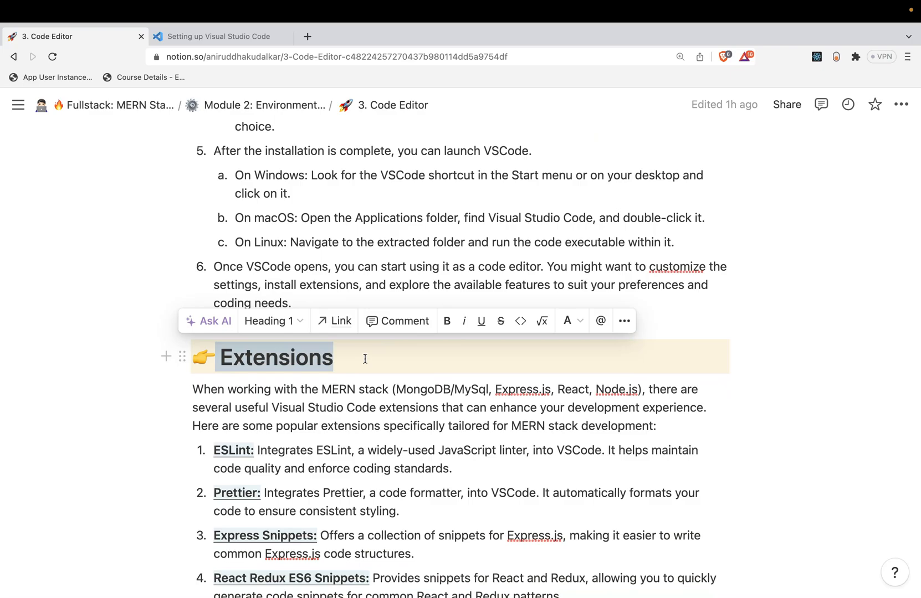